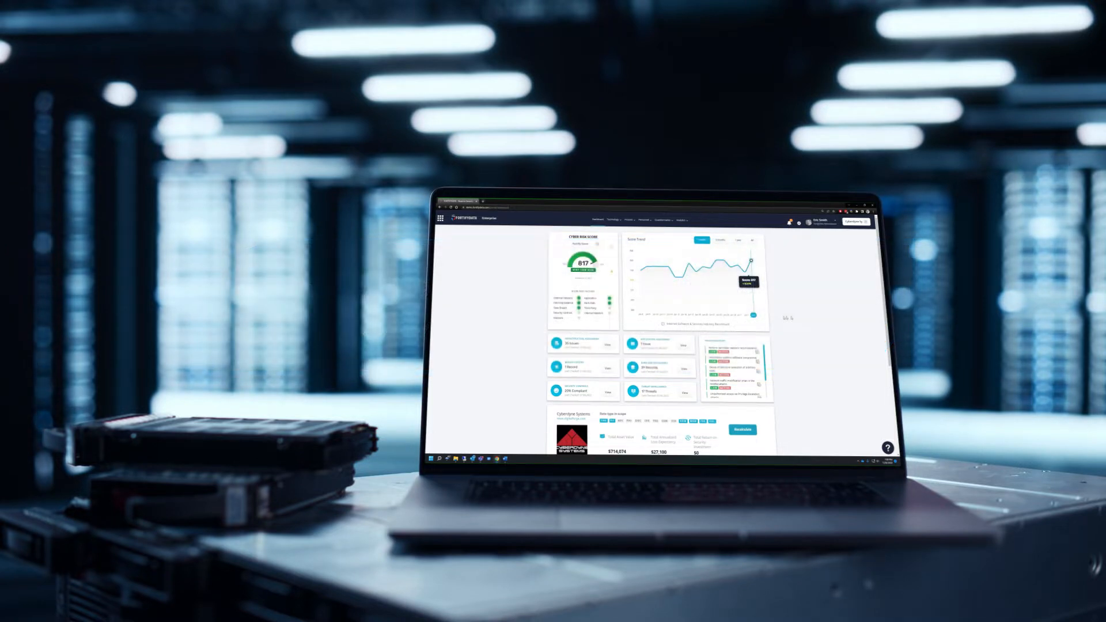
- Navigate via Technology to Company Assets, listing 18 external assets with scores and classifications
{"action": "left_click", "coordinate": [454, 19]}
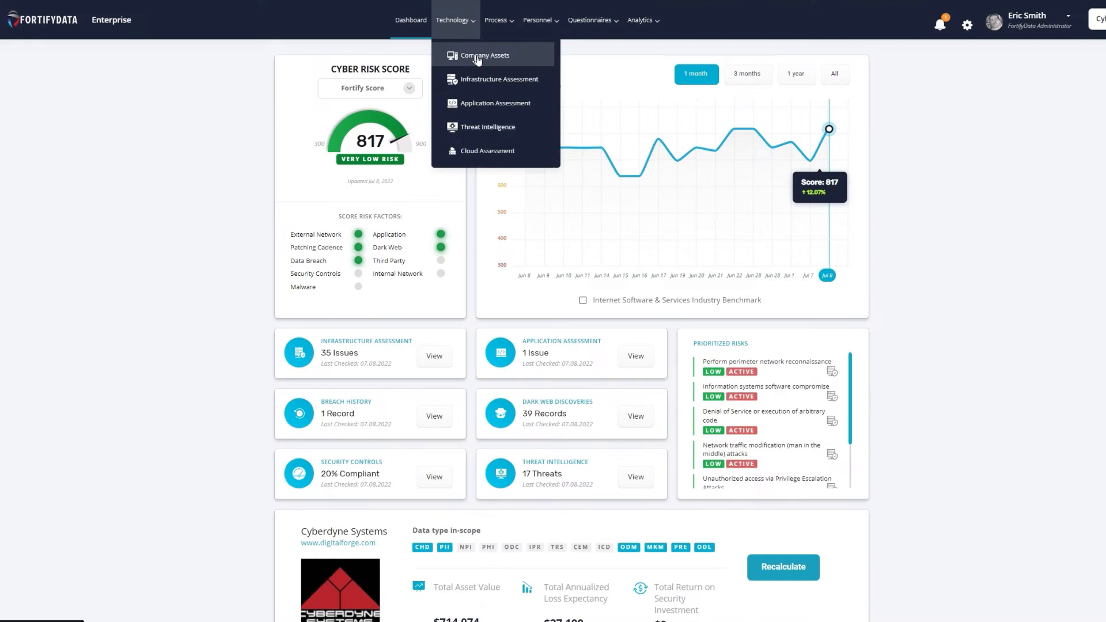
{"action": "left_click", "coordinate": [483, 55]}
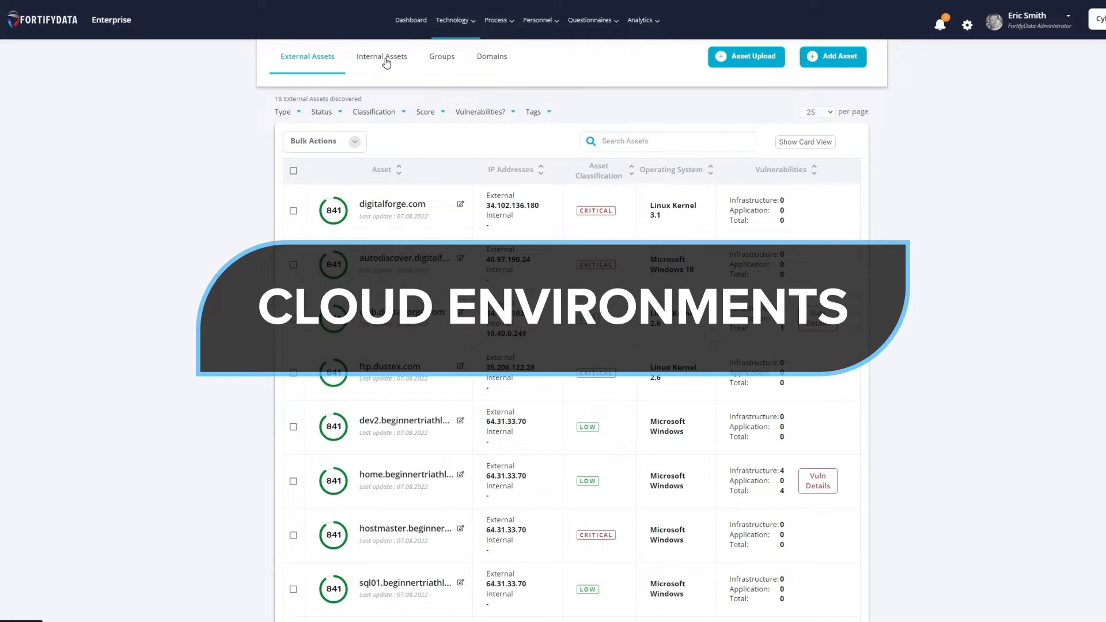
{"action": "left_click", "coordinate": [381, 56]}
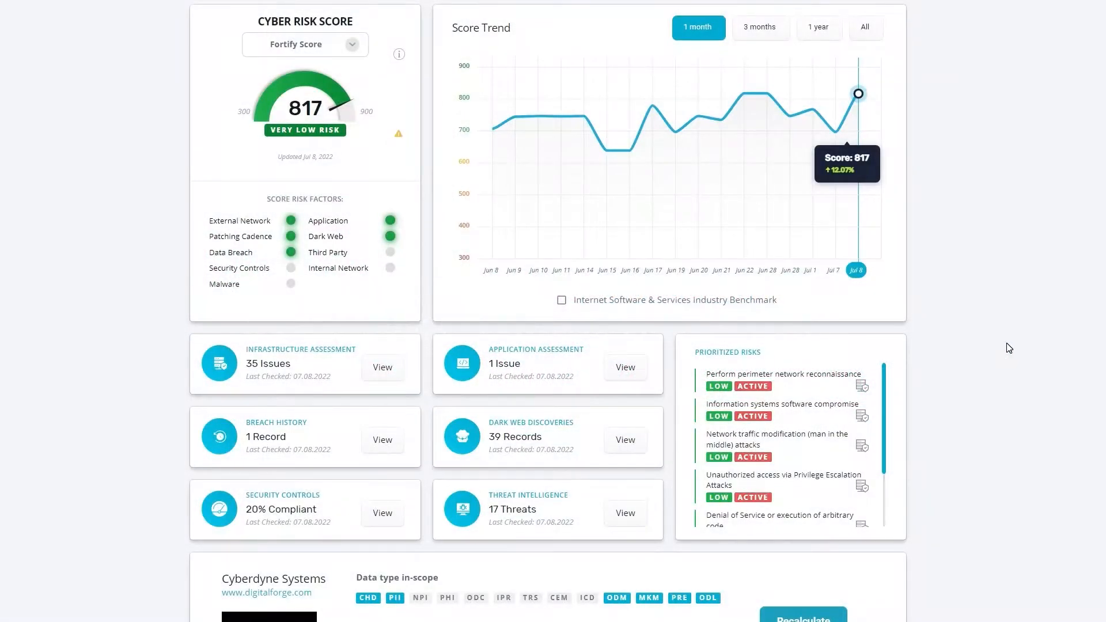
{"action": "mouse_move", "coordinate": [695, 355]}
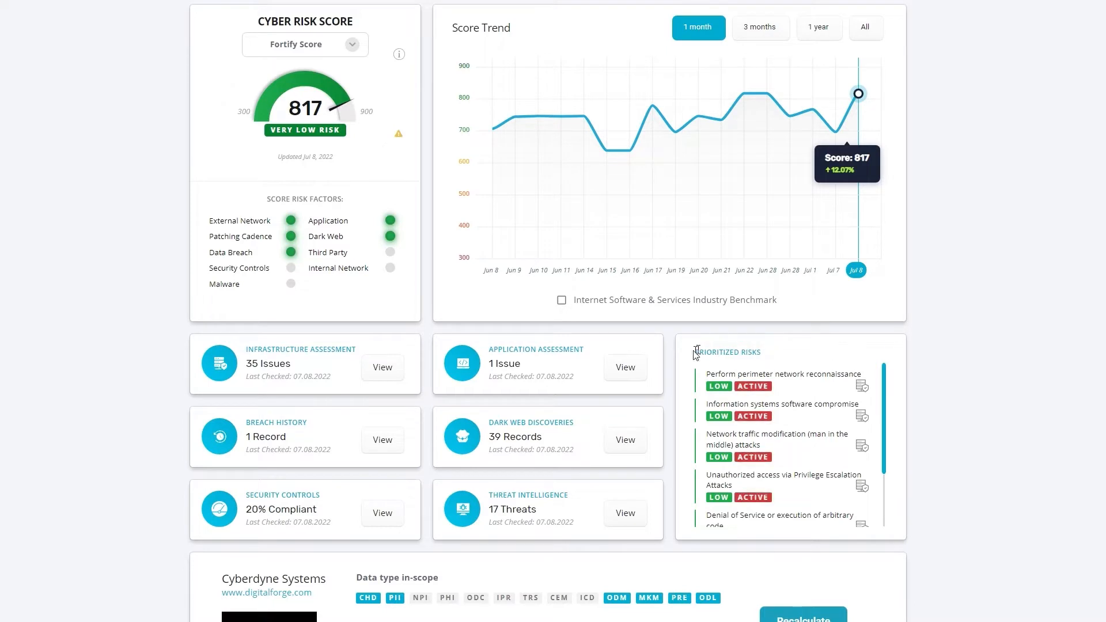
{"action": "double_click", "coordinate": [727, 353]}
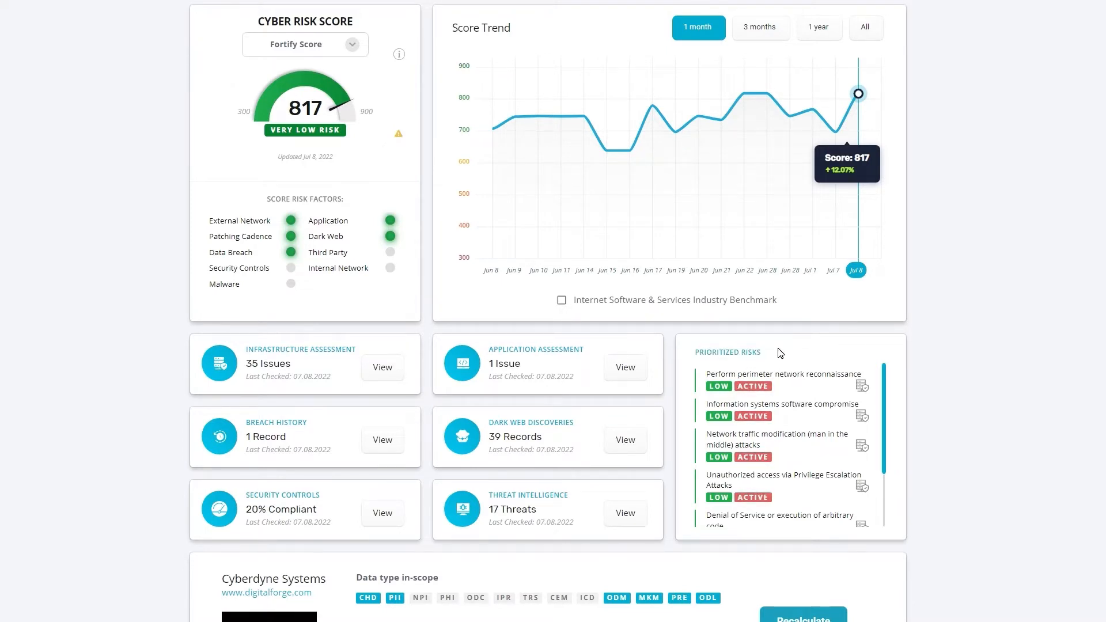
{"action": "mouse_move", "coordinate": [787, 417]}
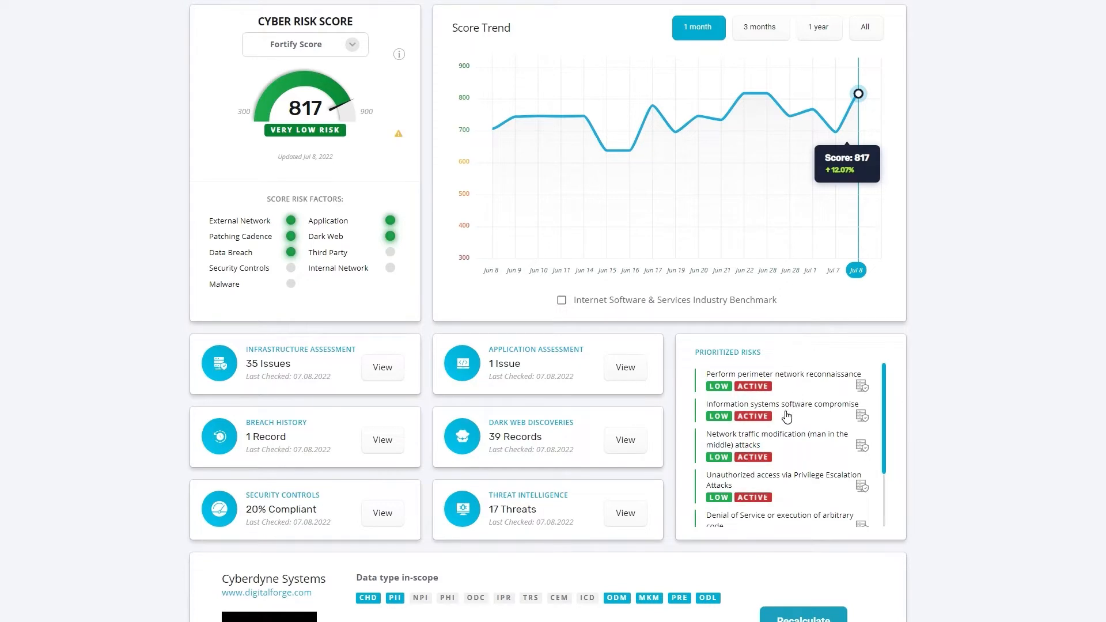
{"action": "mouse_move", "coordinate": [401, 87]}
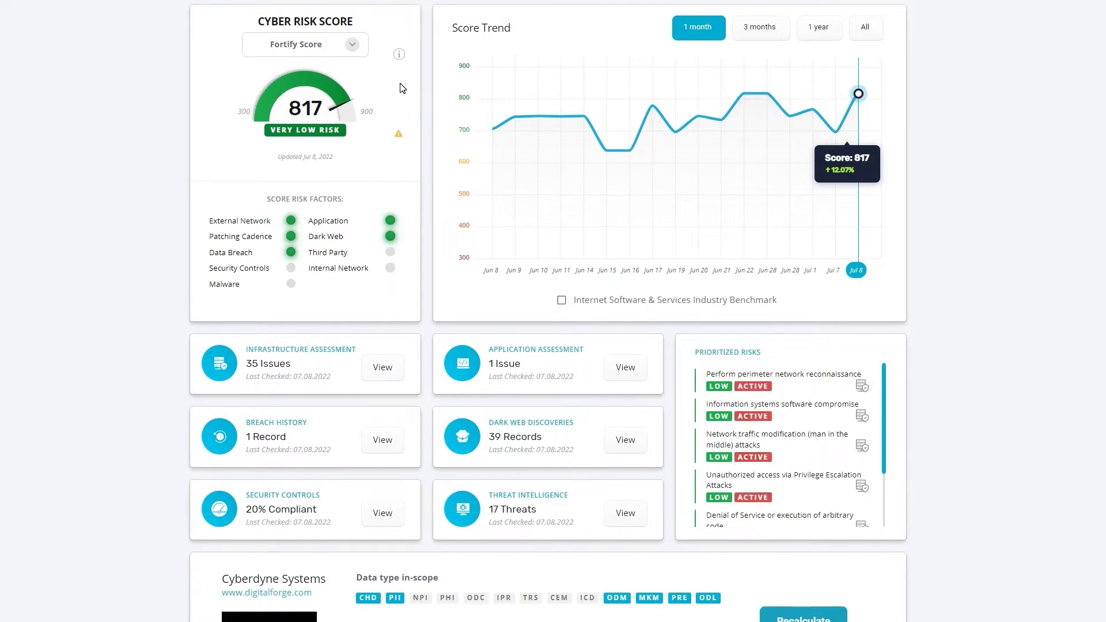
{"action": "mouse_move", "coordinate": [695, 126]}
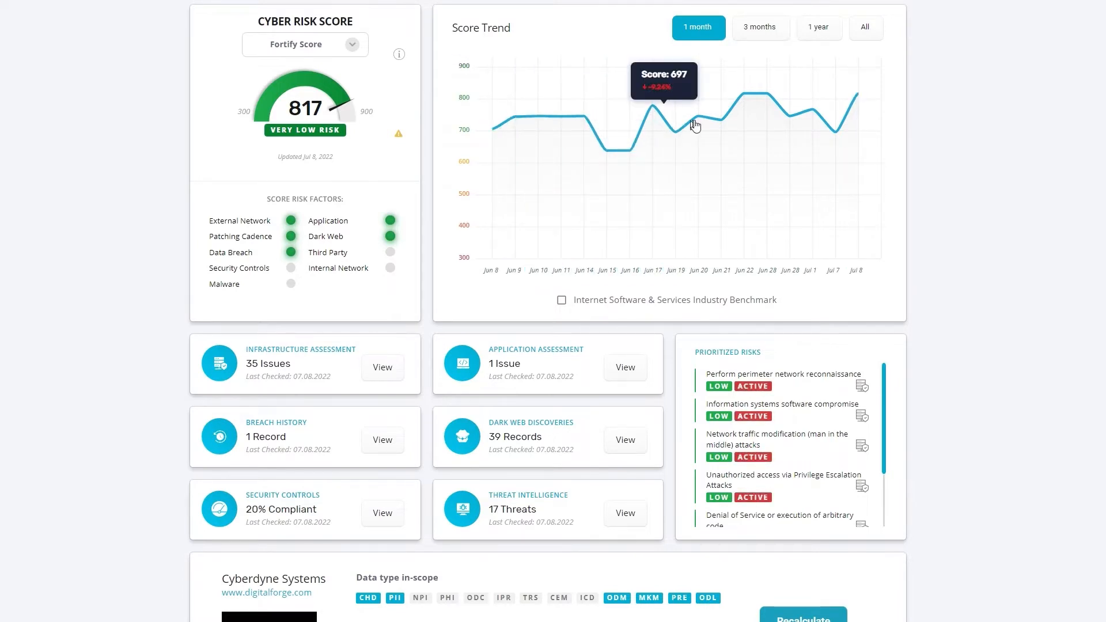
{"action": "mouse_move", "coordinate": [835, 133]}
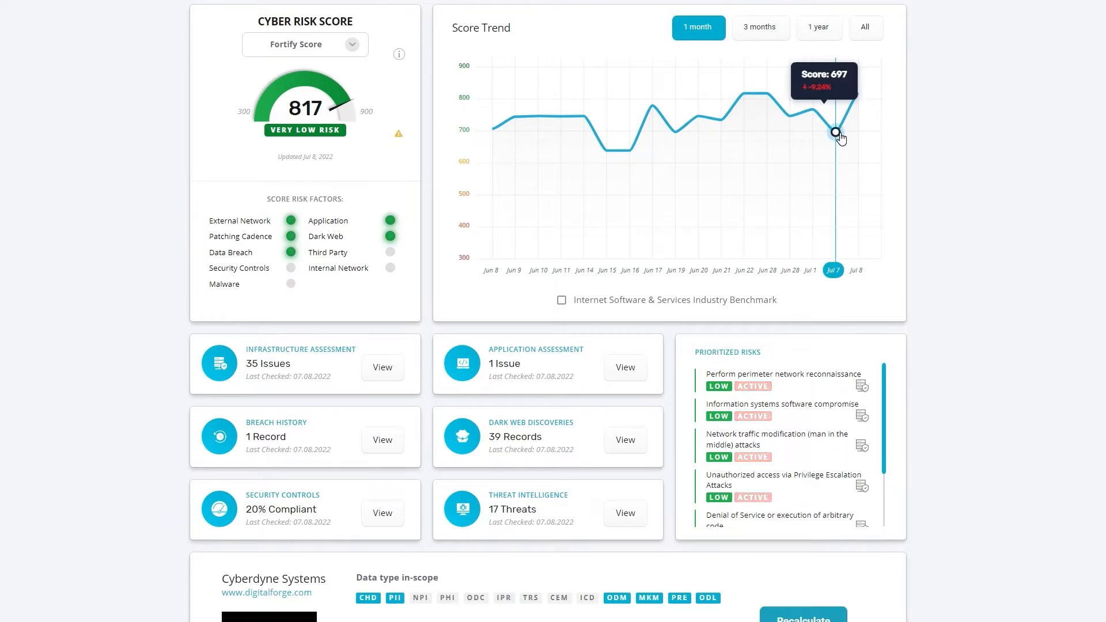
{"action": "mouse_move", "coordinate": [858, 94]}
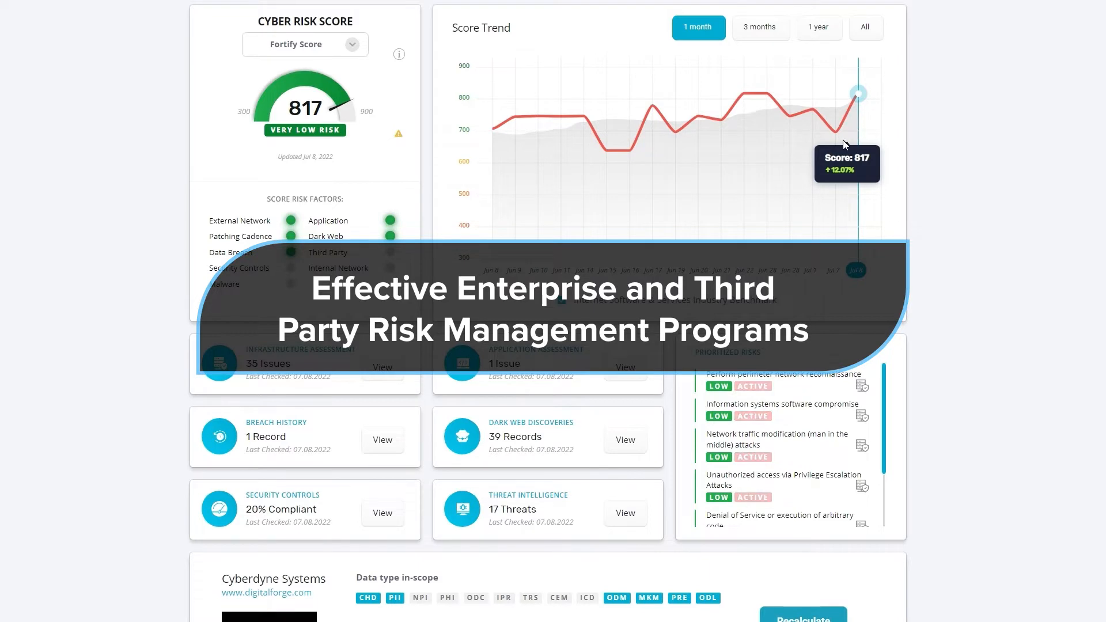
{"action": "mouse_move", "coordinate": [909, 293]}
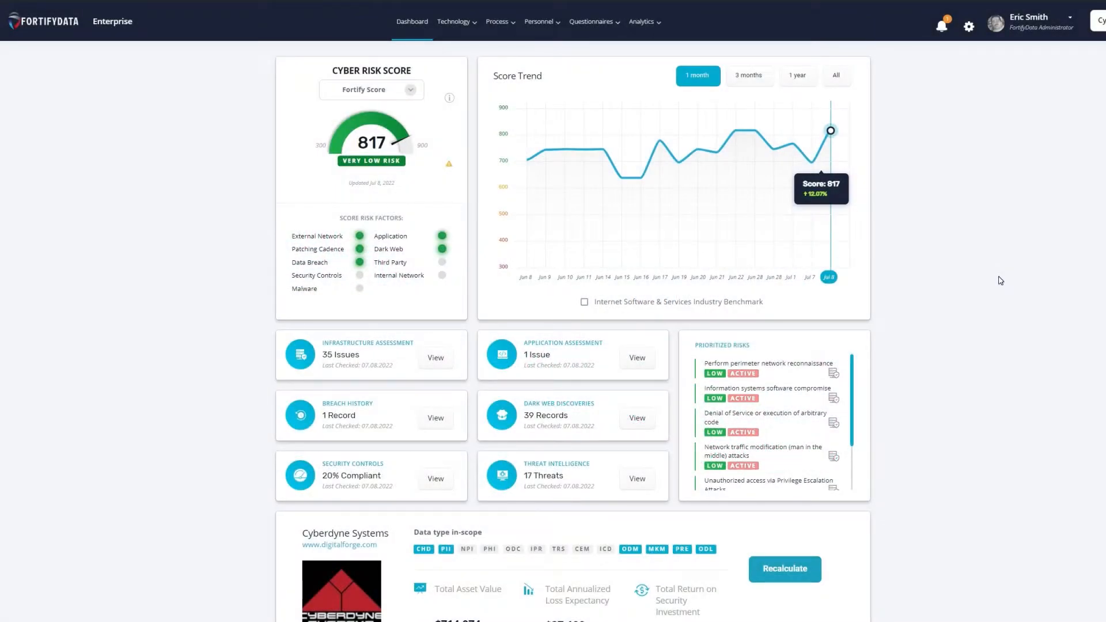
{"action": "mouse_move", "coordinate": [468, 62]}
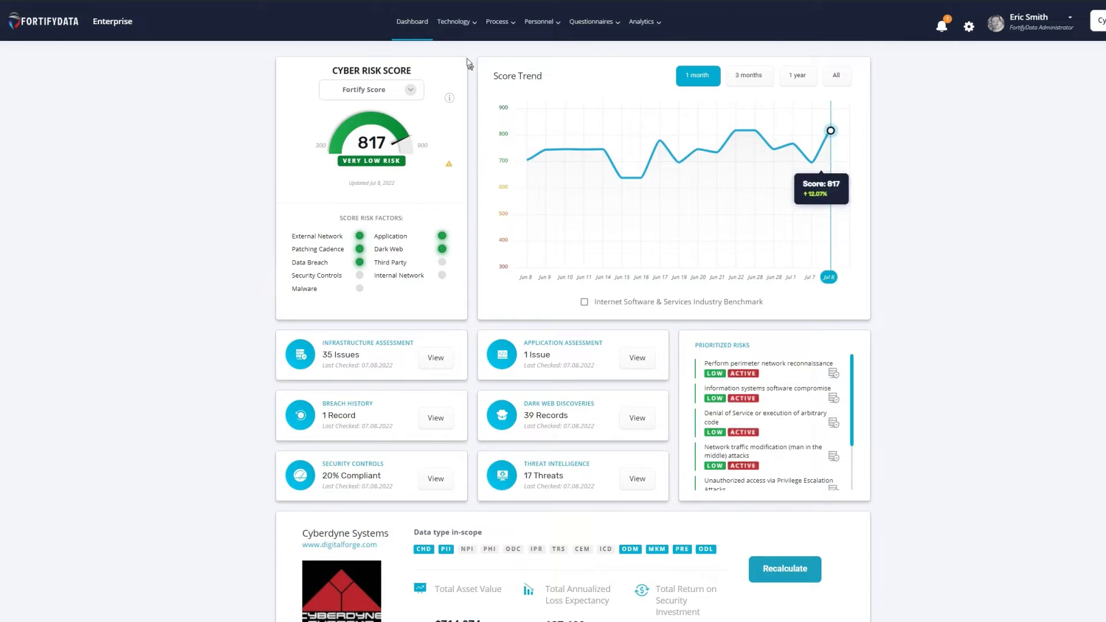
- Return to the Company Assets external inventory of 18 assets with IPs and vulnerability counts
{"action": "left_click", "coordinate": [455, 20]}
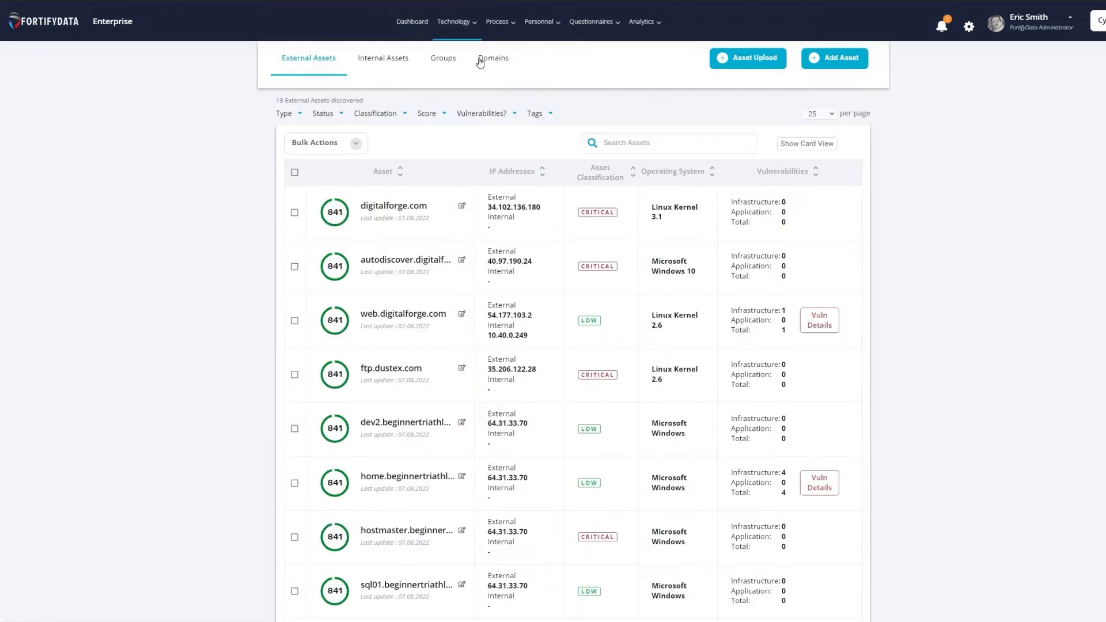
{"action": "mouse_move", "coordinate": [591, 332]}
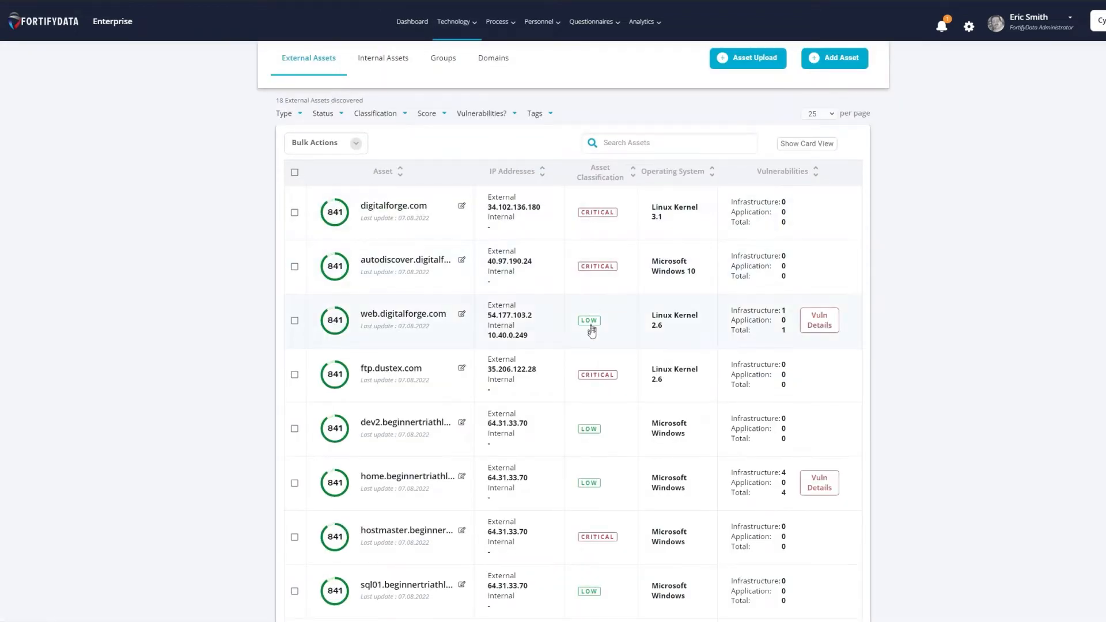